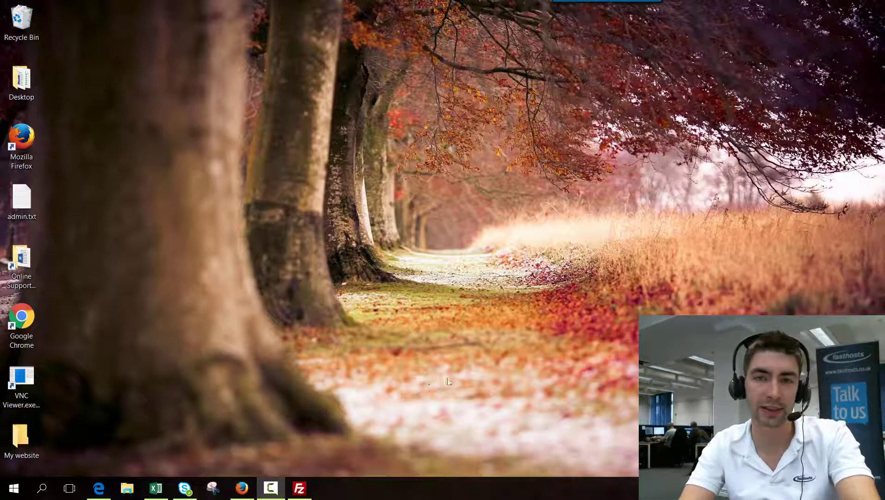
- Launch FileZilla from the Windows taskbar
left_click(300, 488)
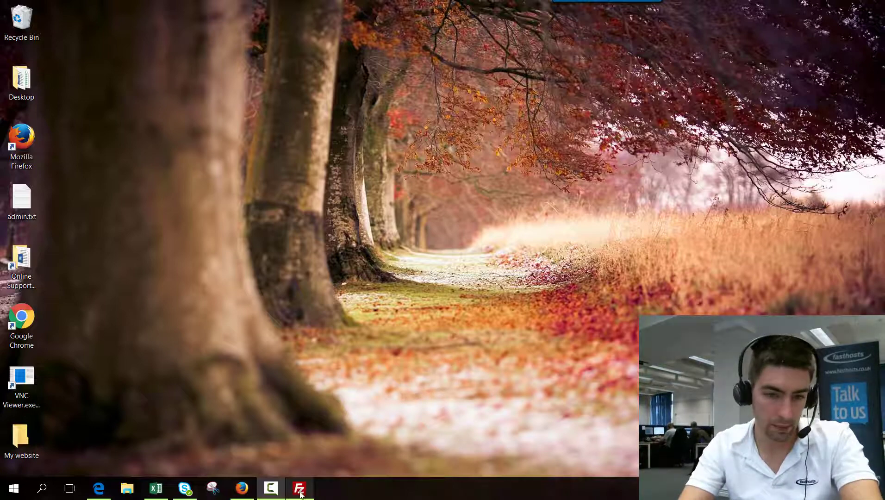
- Bring up the Site Manager showing only the empty My Sites folder
left_click(300, 488)
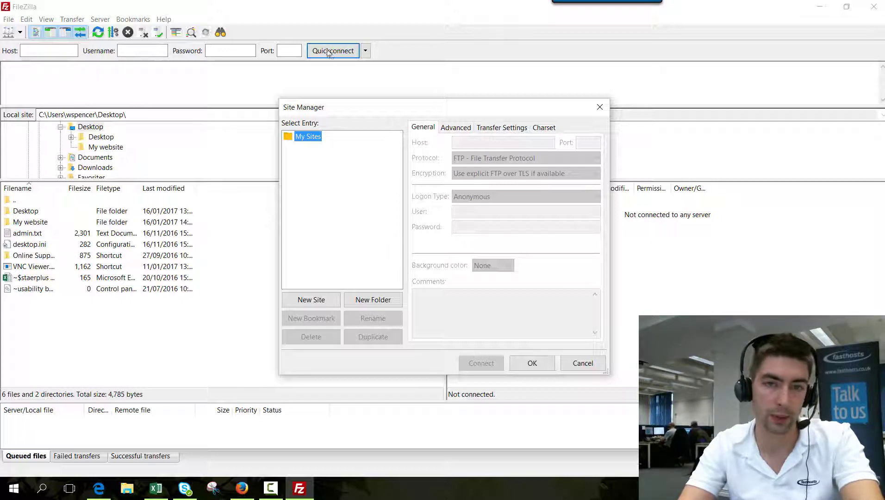
mouse_move(363, 84)
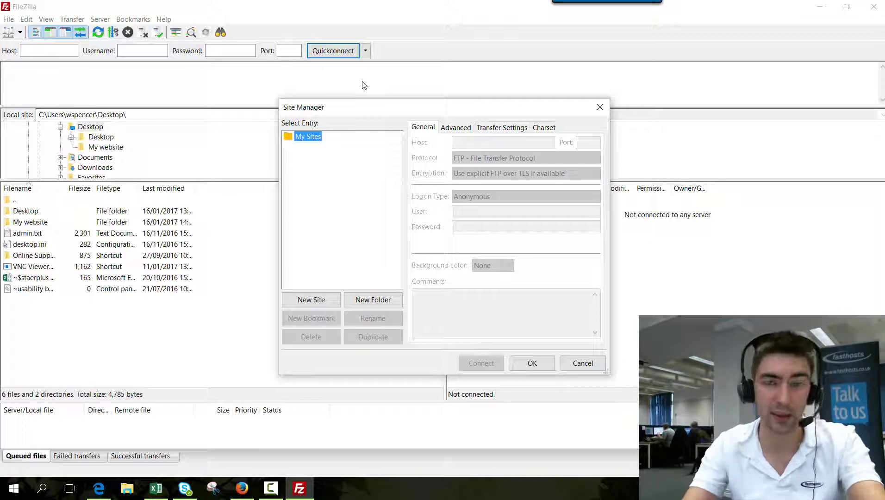
mouse_move(371, 109)
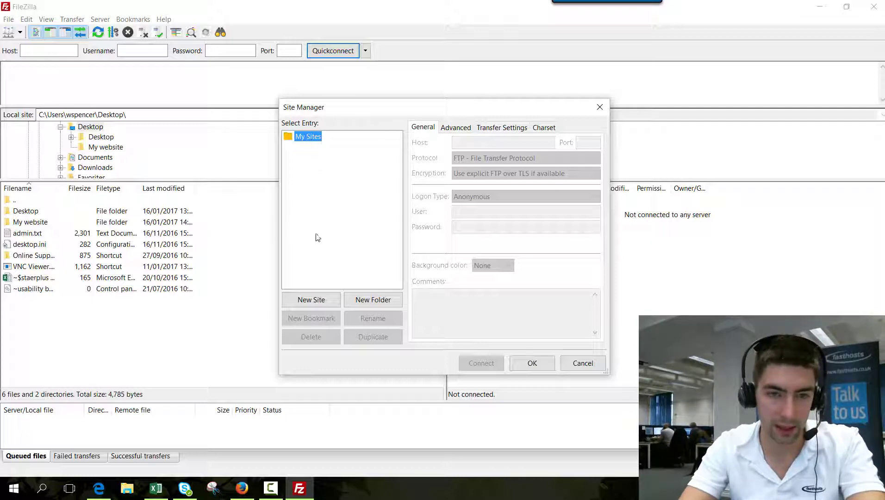
- Create a new site entry with host ftp.fasthostswebinars.com
left_click(310, 300)
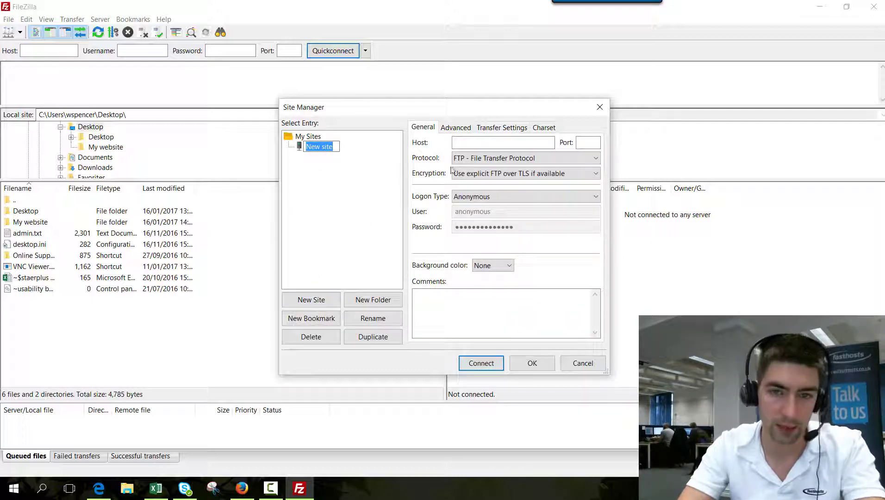
left_click(503, 143)
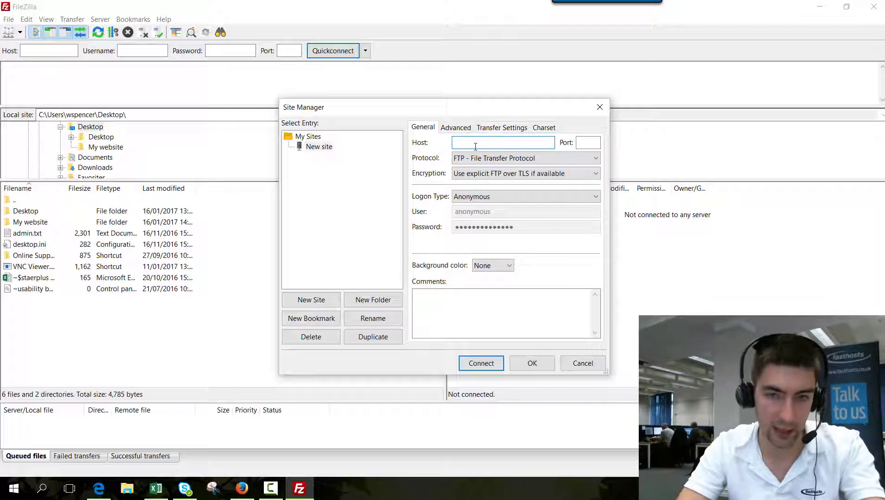
type("ftp.fasthostswebinars.com")
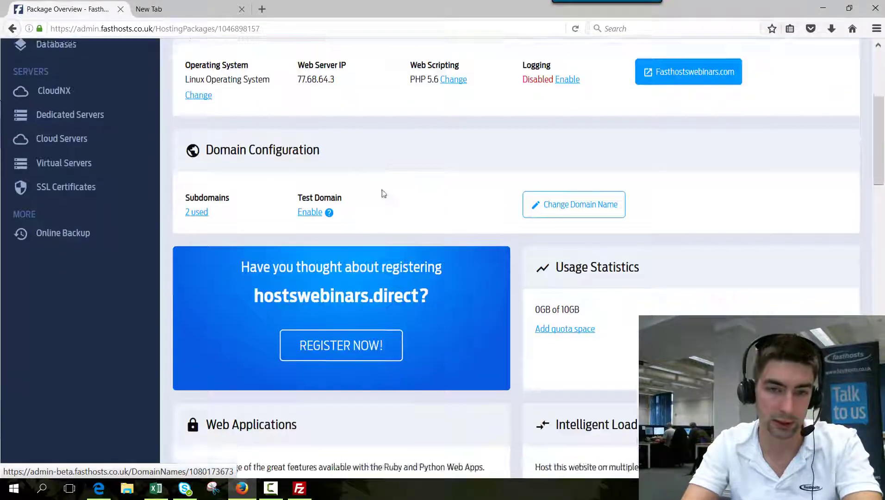
- View the hosting package's FTP details via the 'Used 2 of unlimited' link
left_click(570, 220)
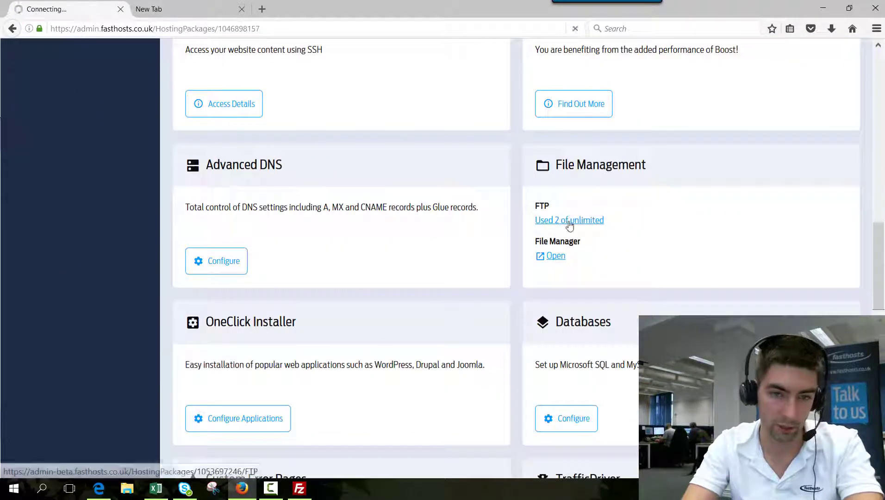
left_click(570, 220)
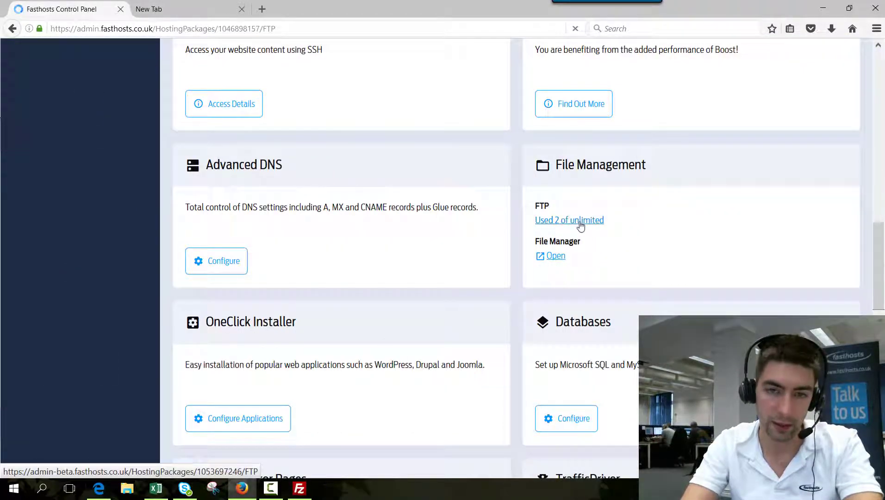
left_click(570, 219)
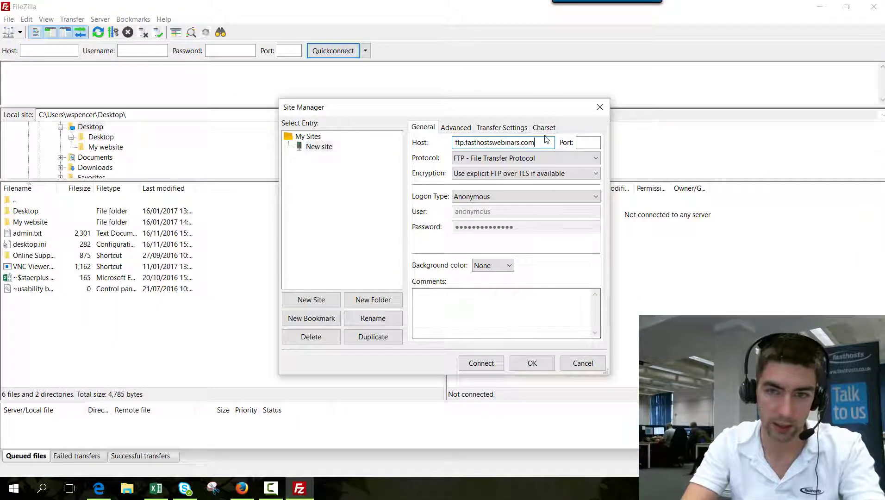
- Replace the host with 213.171.193.5, port 21, using plain FTP without encryption
triple_click(493, 142)
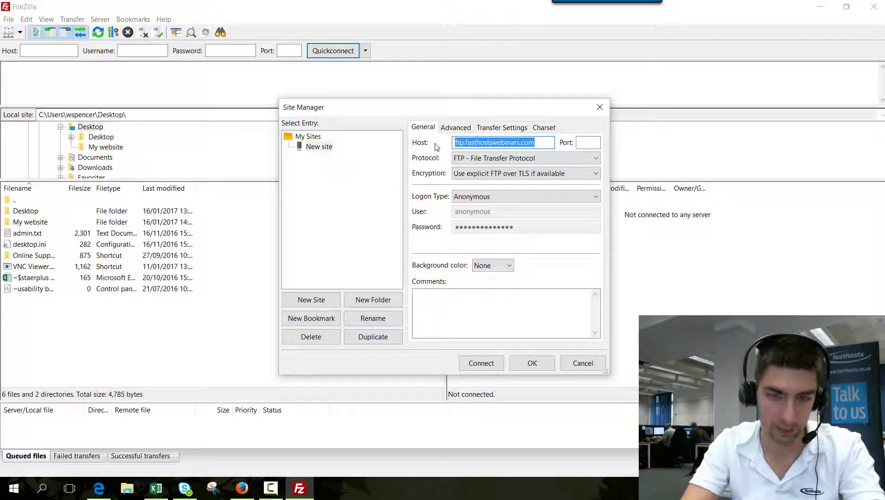
type("213.171.193.5")
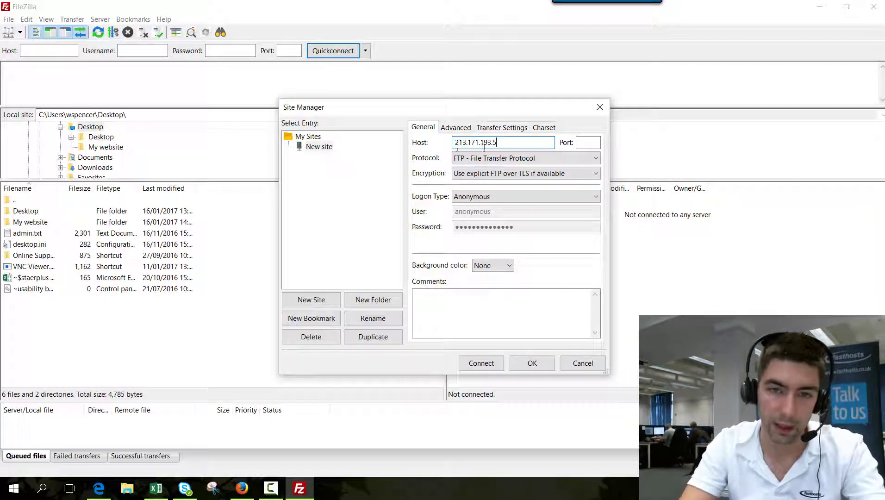
type("21")
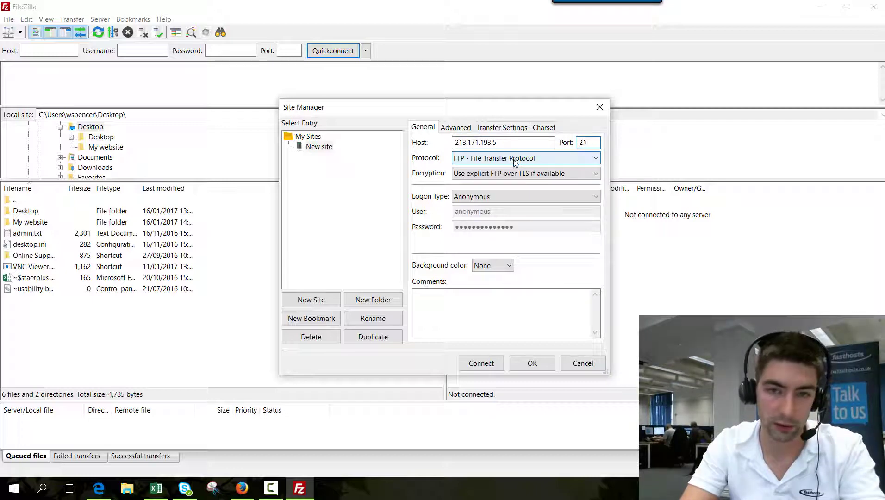
left_click(596, 173)
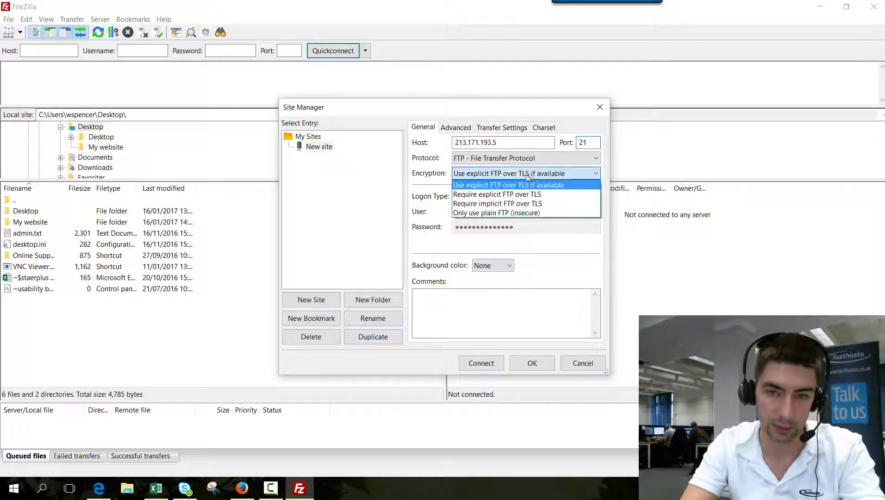
left_click(506, 213)
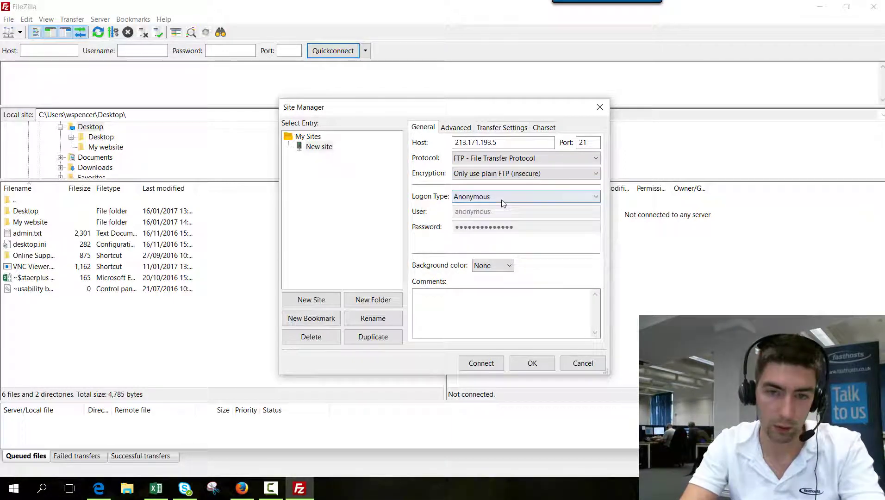
- Use normal logon with user fasthostswebinars.com and its password, ready for advanced settings
left_click(525, 196)
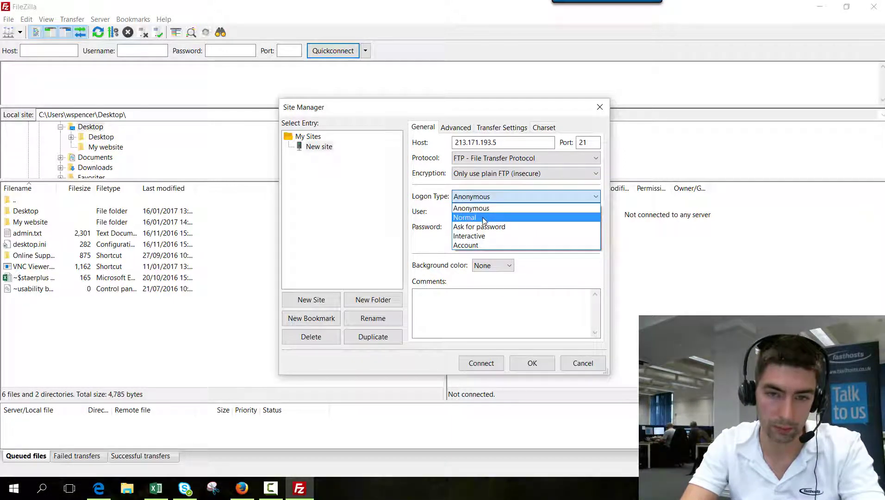
left_click(464, 218)
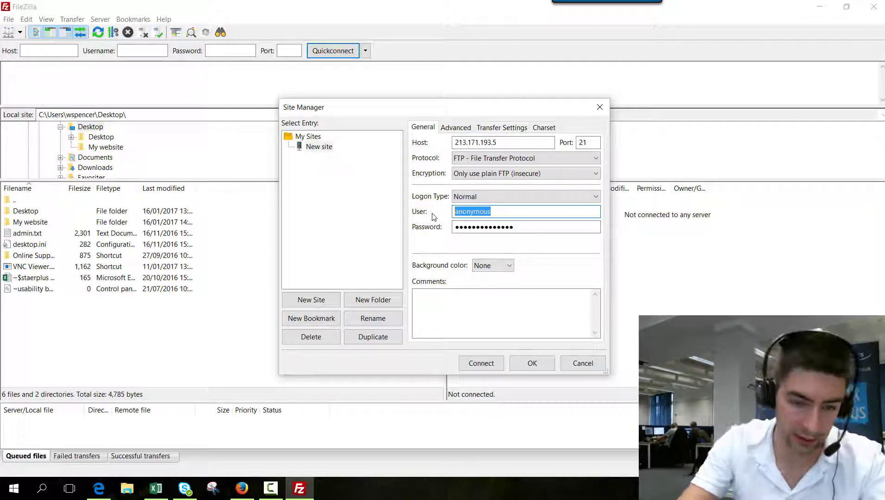
type("fasthost")
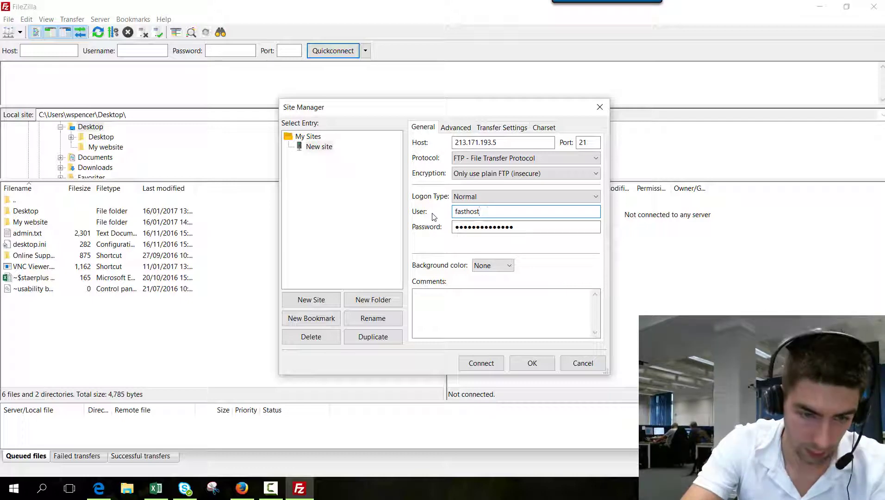
type("swebinars")
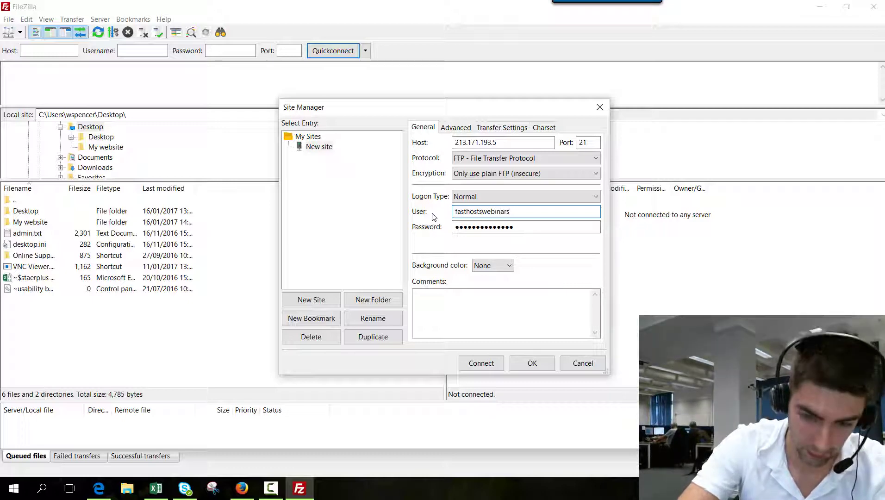
type(".com")
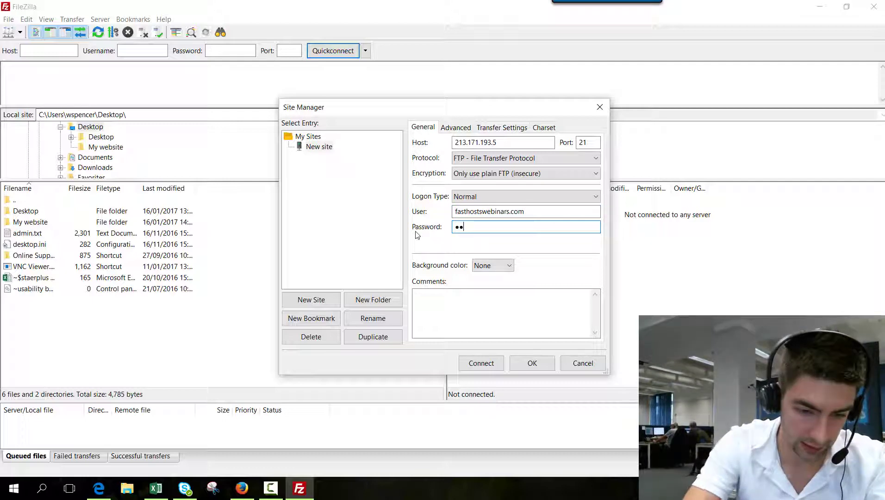
type("password")
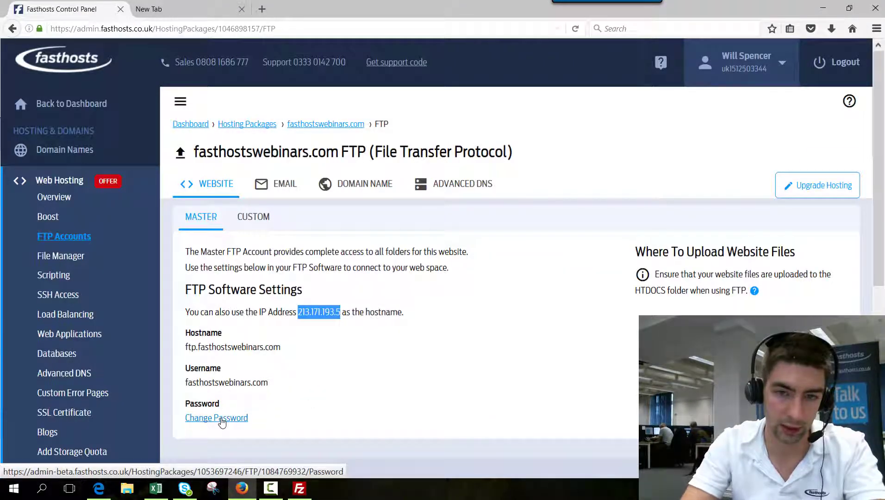
left_click(299, 488)
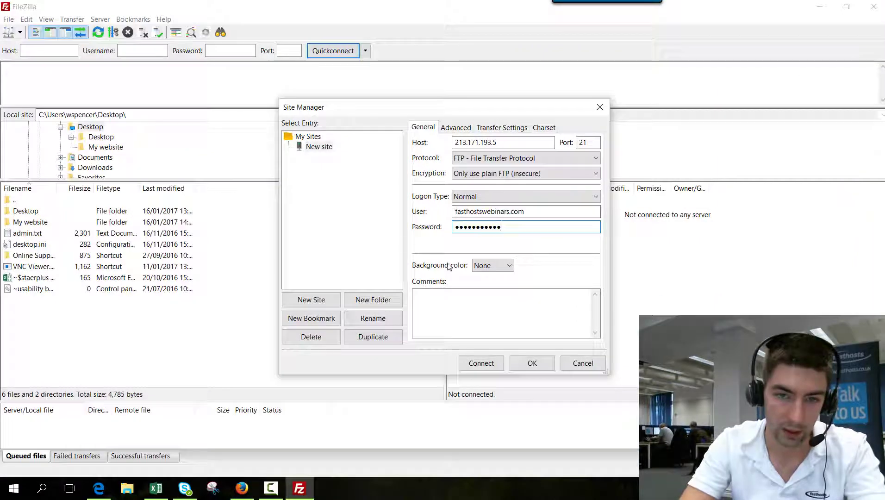
left_click(455, 126)
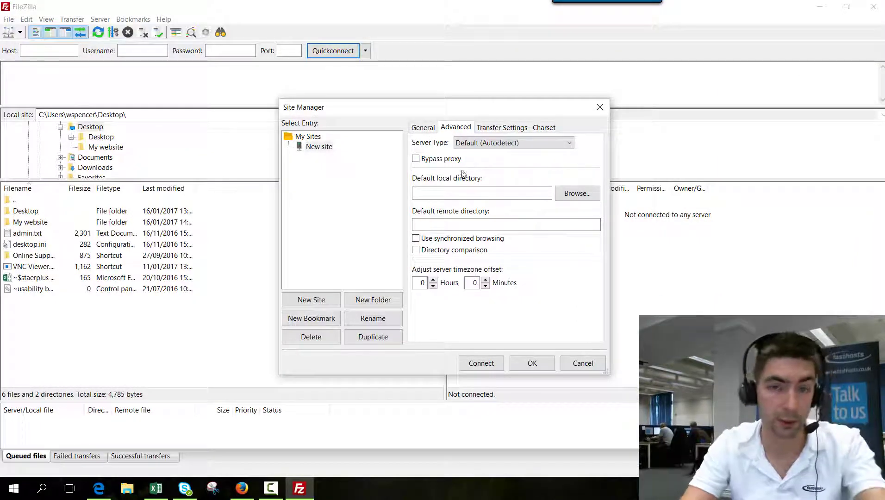
- Set the default local directory to C:\Users\wspencer\Desktop\My website
left_click(480, 193)
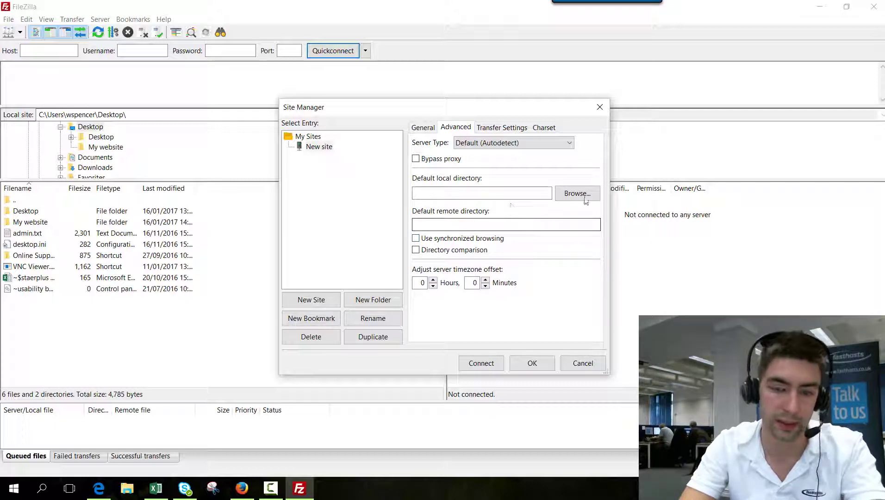
left_click(576, 192)
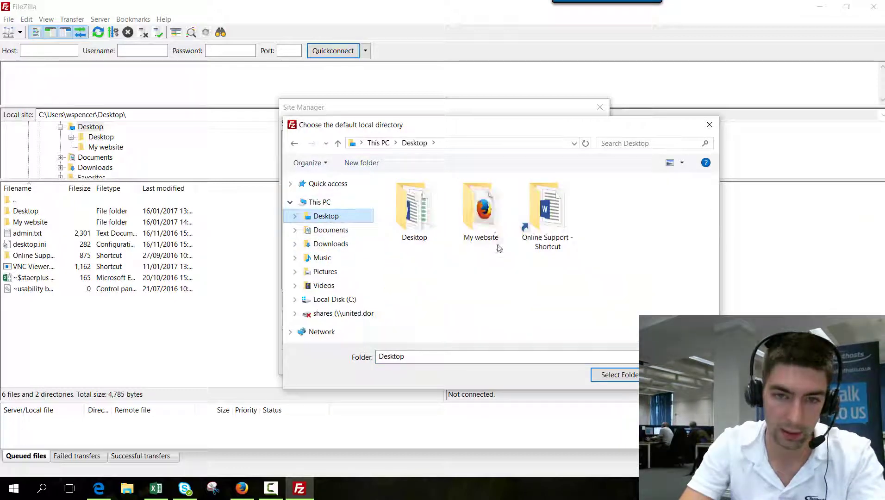
double_click(481, 208)
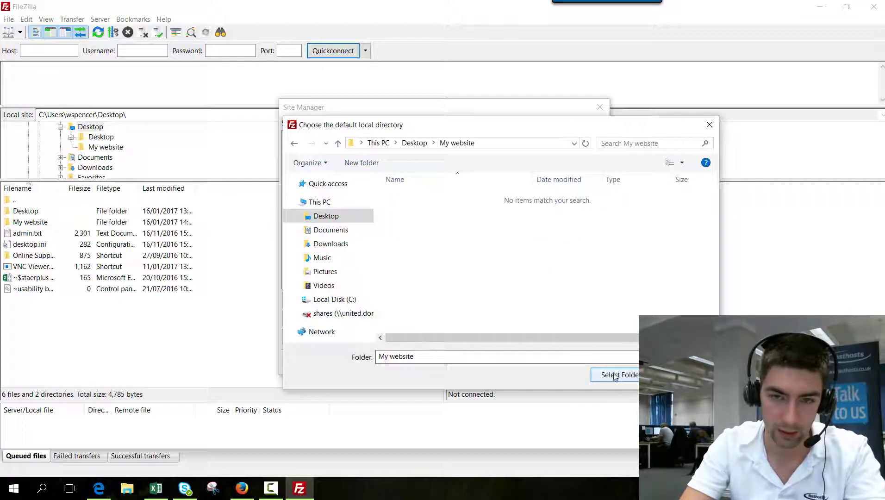
left_click(620, 375)
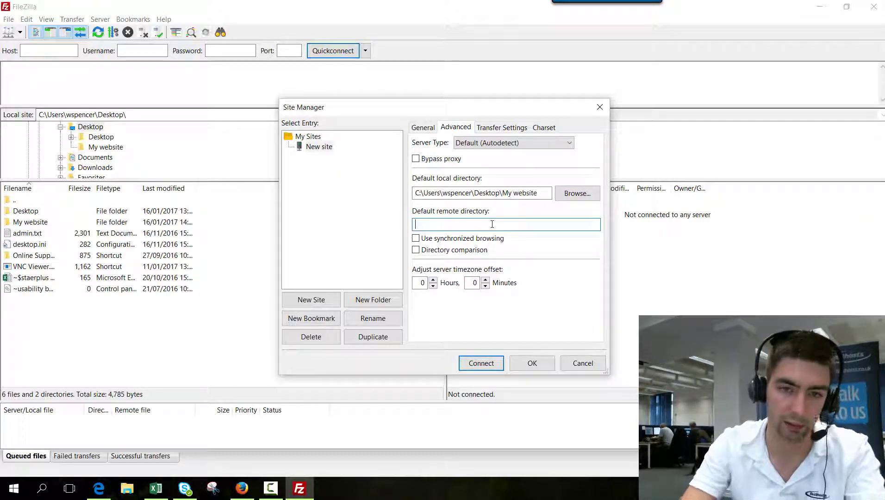
- Set default remote directory /htdocs, passive transfer mode, and connect to the server
type("/")
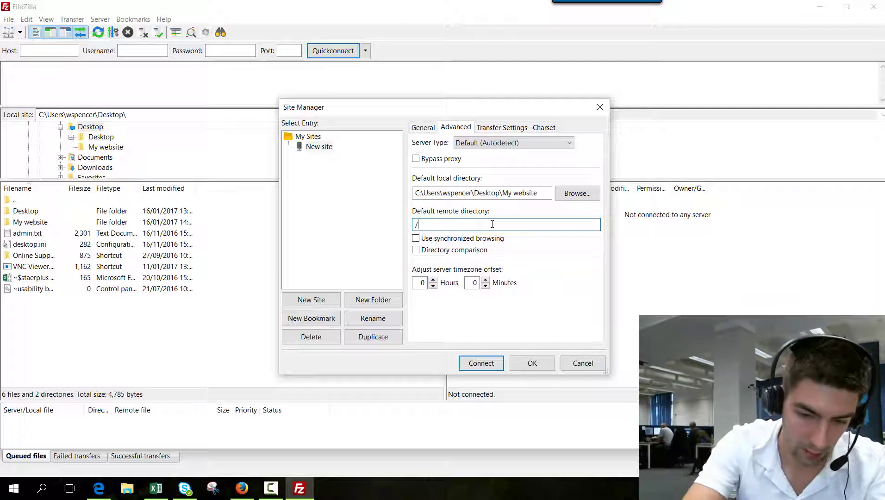
type("htdocs")
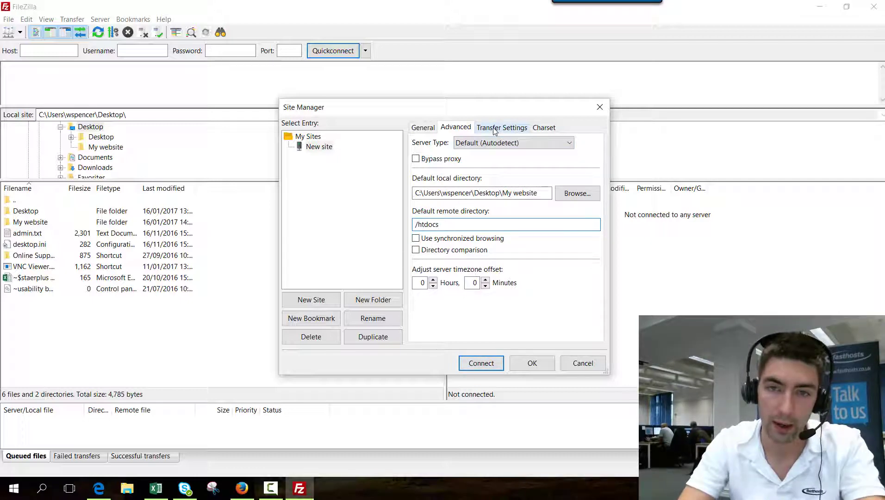
left_click(501, 127)
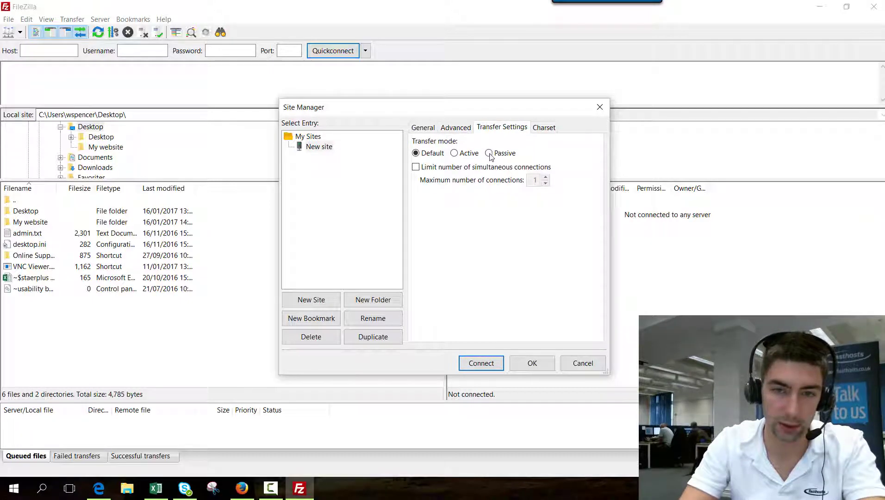
left_click(488, 153)
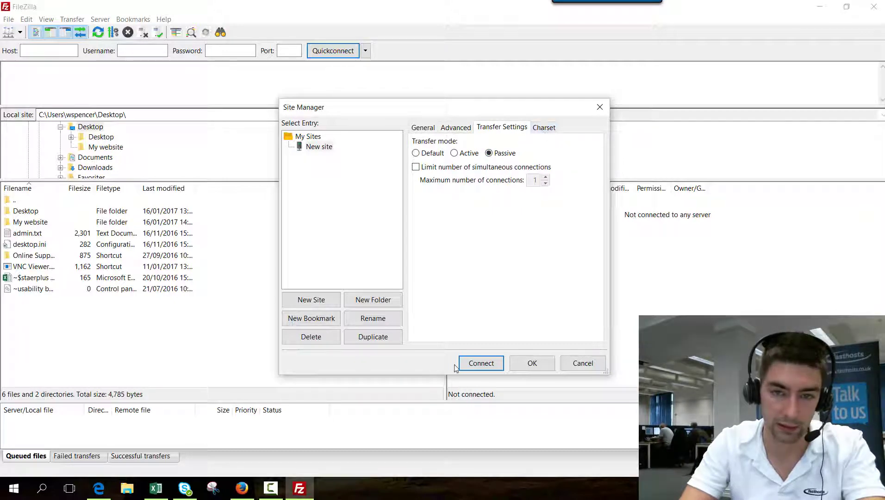
left_click(480, 363)
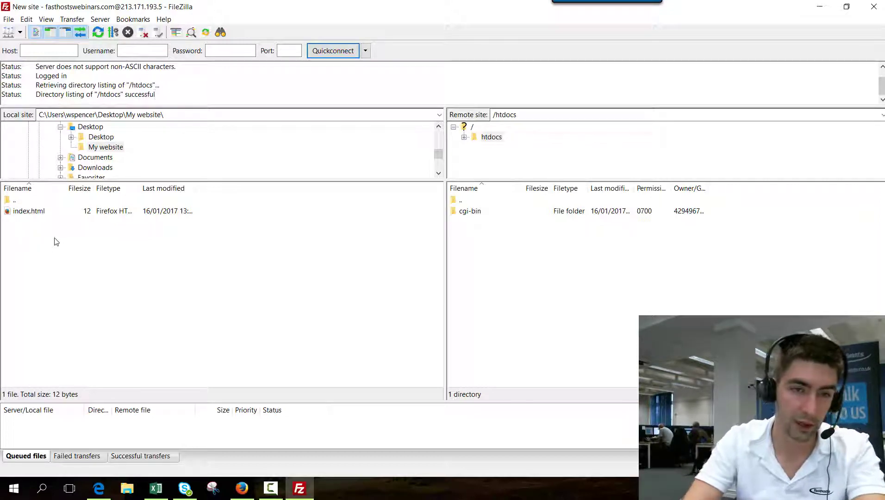
mouse_move(504, 305)
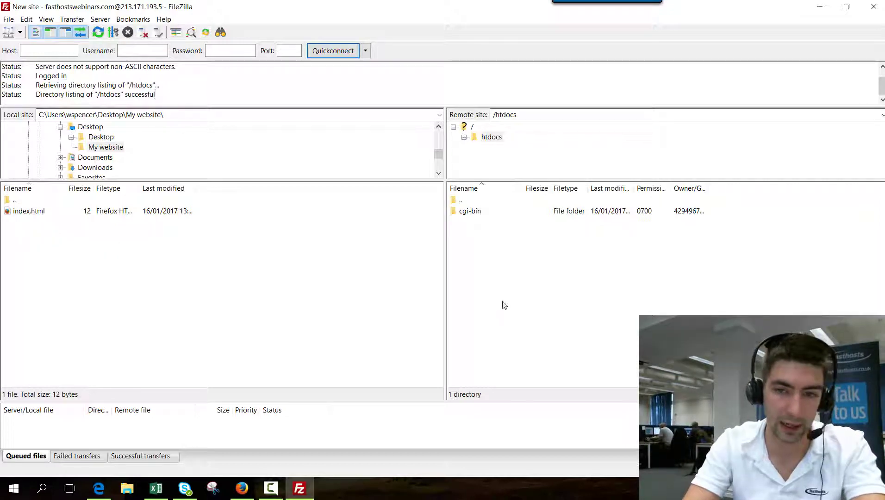
mouse_move(522, 250)
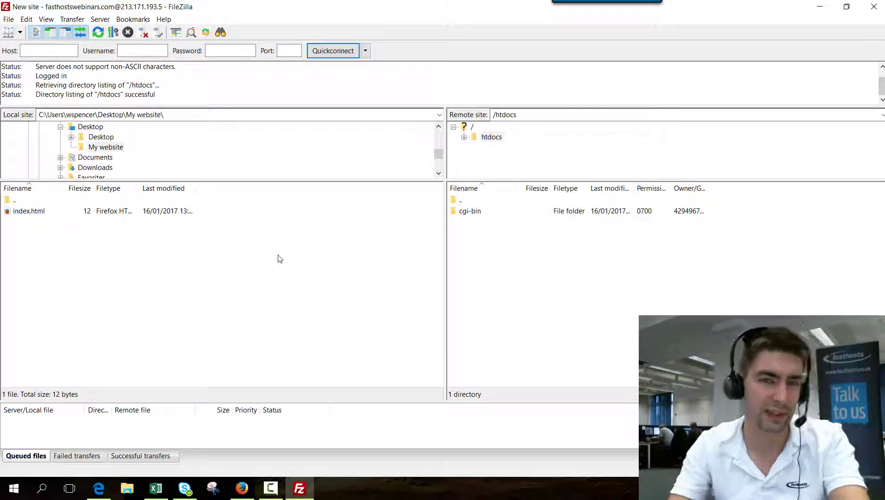
mouse_move(236, 262)
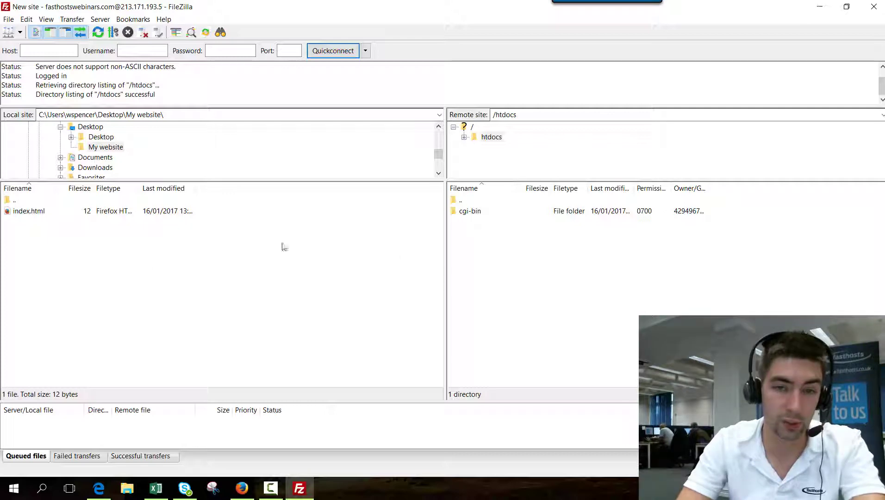
mouse_move(22, 213)
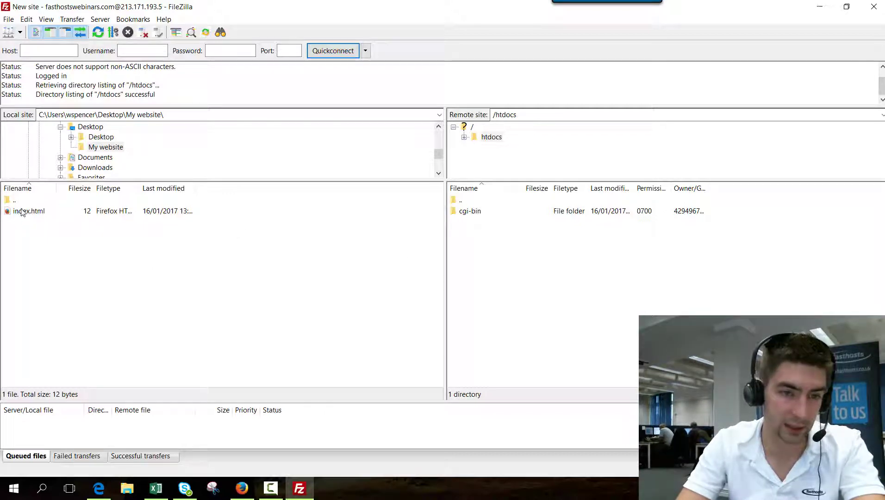
- Queue index.html from My website for upload to /htdocs/index.html
double_click(28, 211)
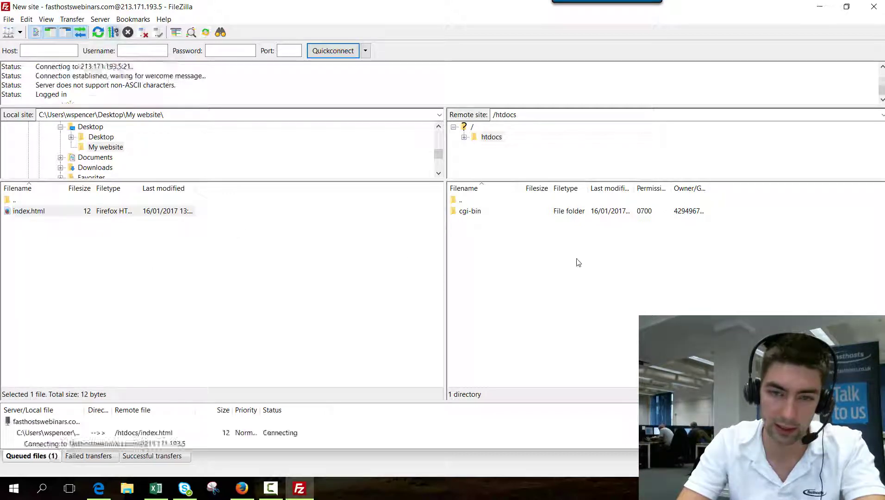